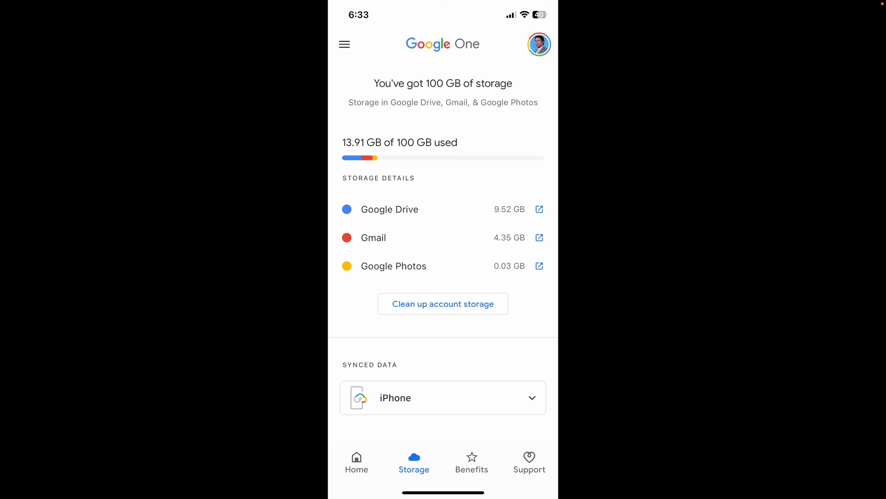
Step: Browse Google One's home overview, then return to the storage overview
{"action": "scroll", "scroll_direction": "down", "scroll_amount": 3}
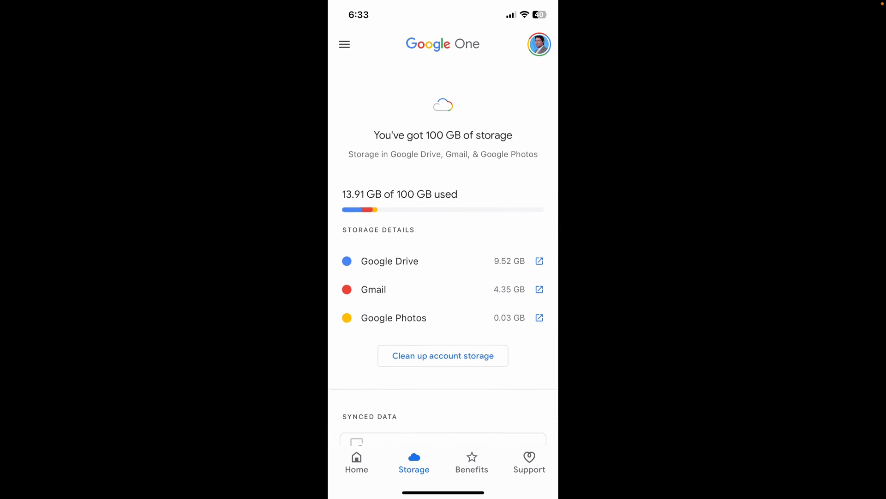
{"action": "left_click", "coordinate": [356, 461]}
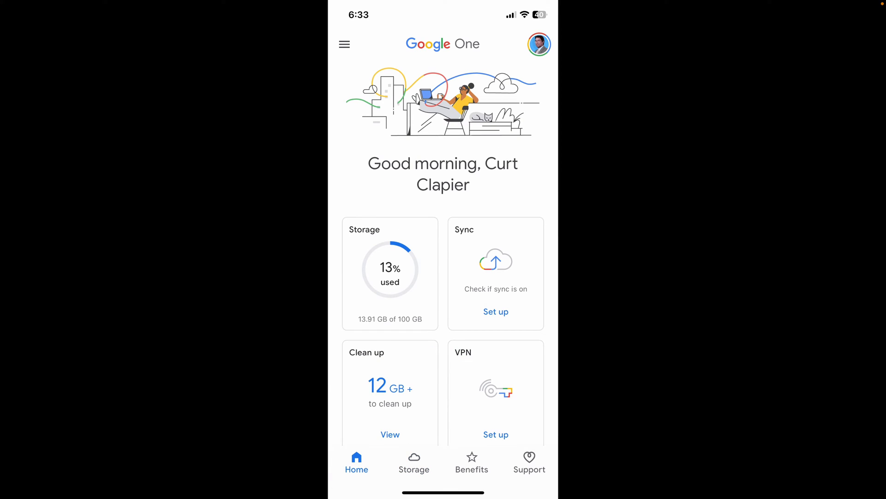
{"action": "scroll", "scroll_direction": "down", "scroll_amount": 3}
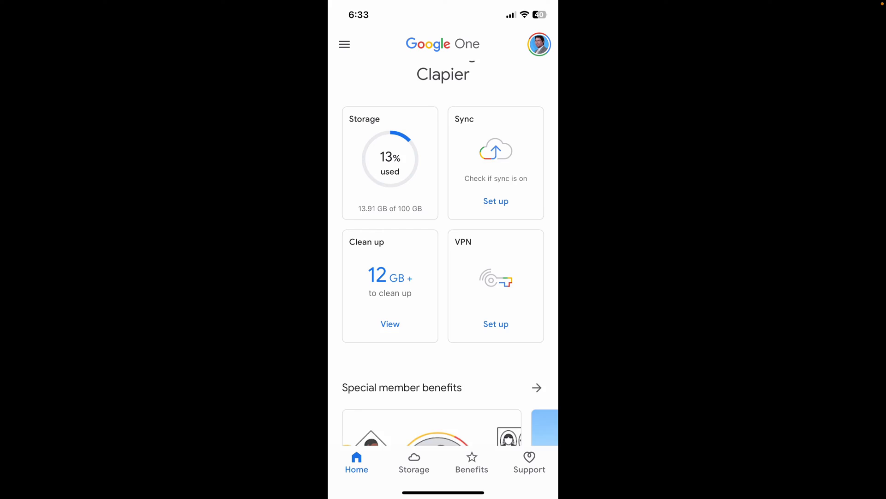
{"action": "scroll", "scroll_direction": "up", "scroll_amount": 3}
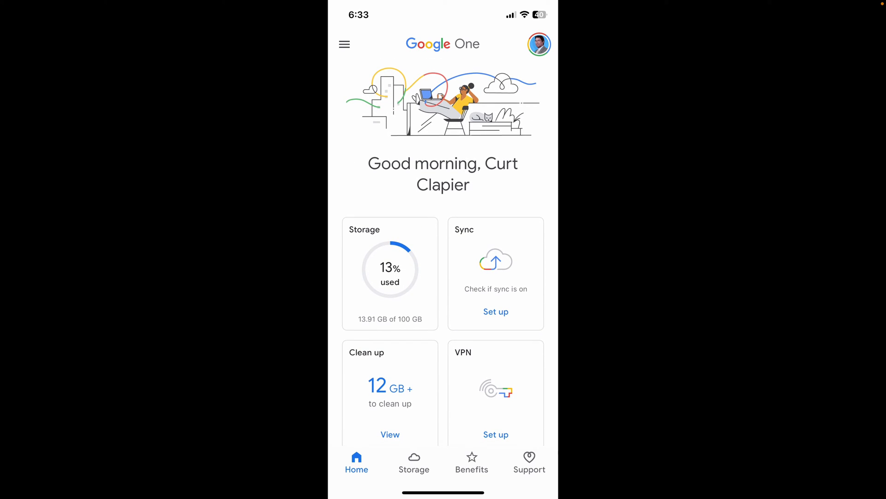
{"action": "scroll", "scroll_direction": "down", "scroll_amount": 3}
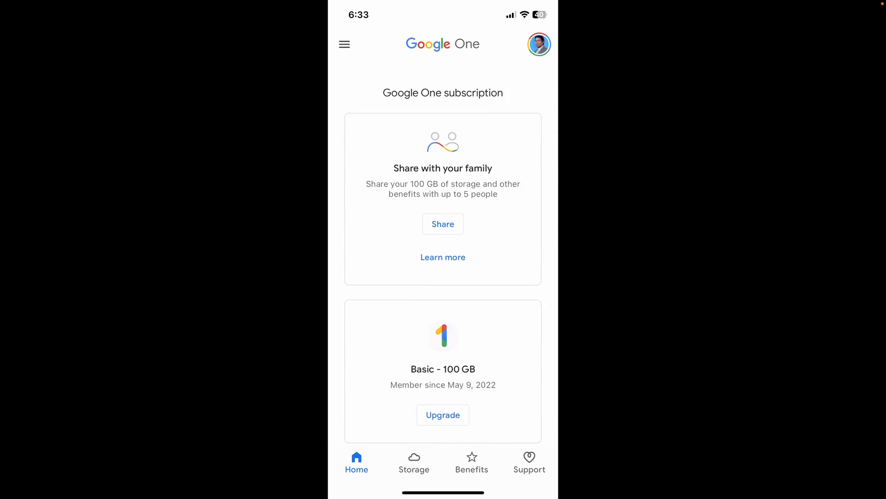
{"action": "scroll", "scroll_direction": "up", "scroll_amount": 3}
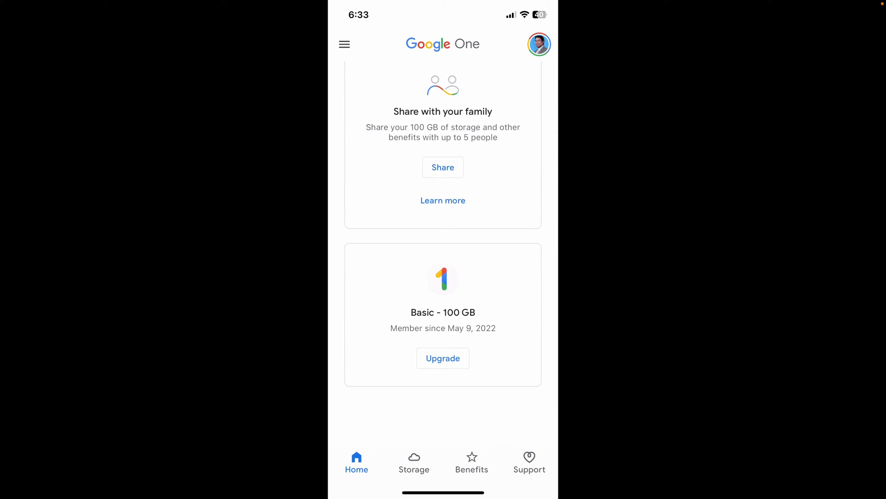
{"action": "left_click", "coordinate": [414, 461]}
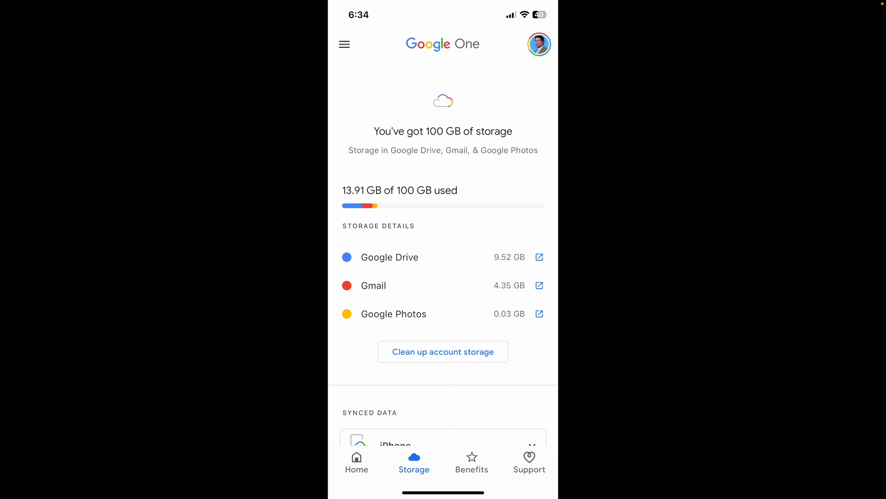
Step: Expand iPhone synced data, open its Photos & videos sync settings, and choose to get Google Photos
{"action": "scroll", "scroll_direction": "up", "scroll_amount": 3}
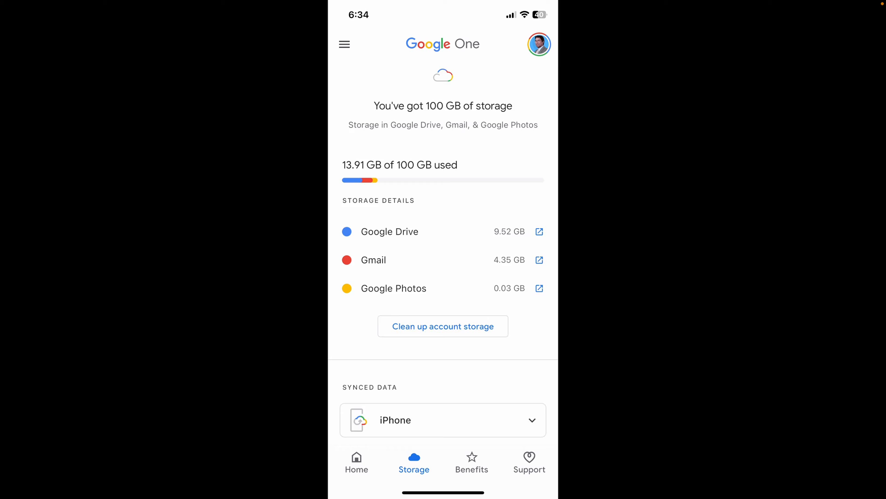
{"action": "scroll", "scroll_direction": "up", "scroll_amount": 3}
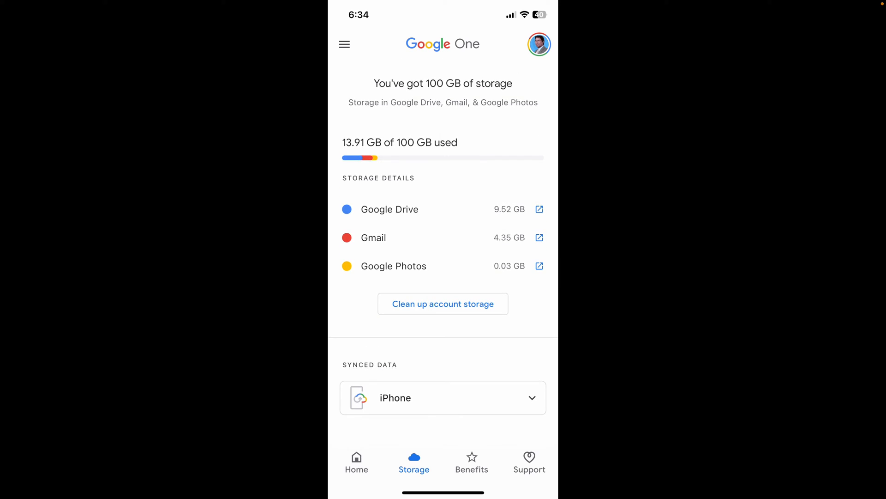
{"action": "left_click", "coordinate": [443, 397]}
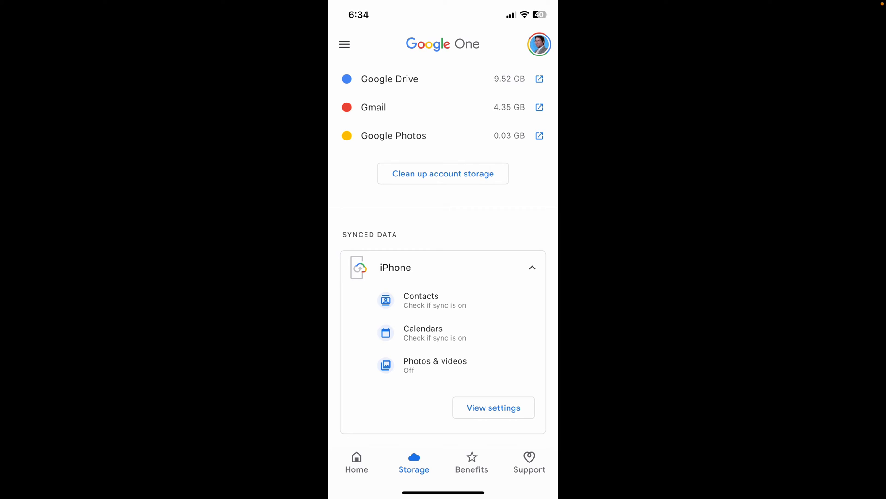
{"action": "left_click", "coordinate": [493, 407]}
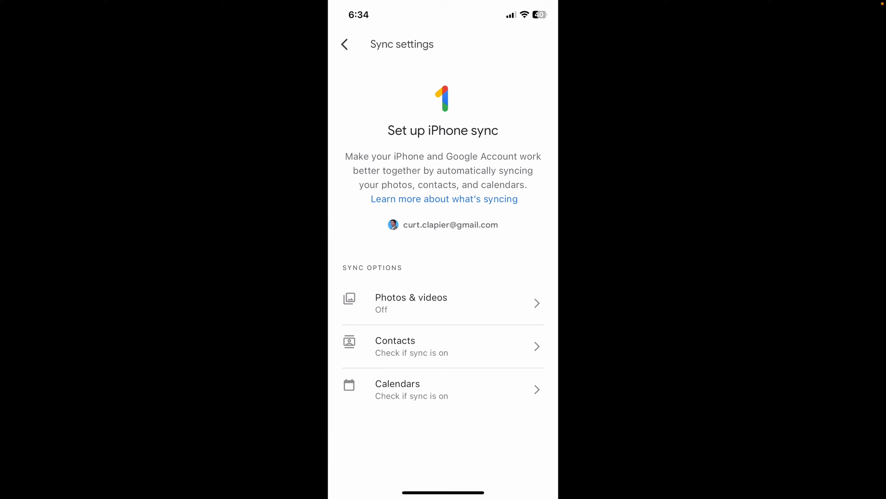
{"action": "left_click", "coordinate": [443, 303]}
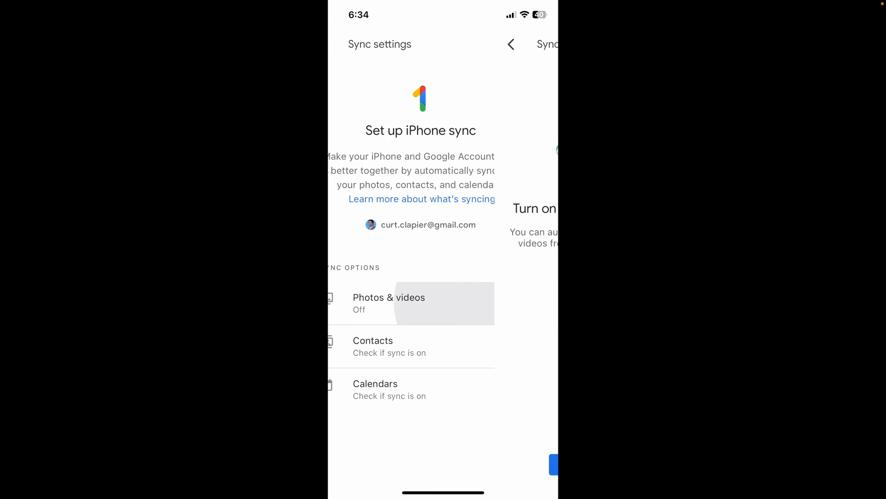
{"action": "left_click", "coordinate": [389, 303]}
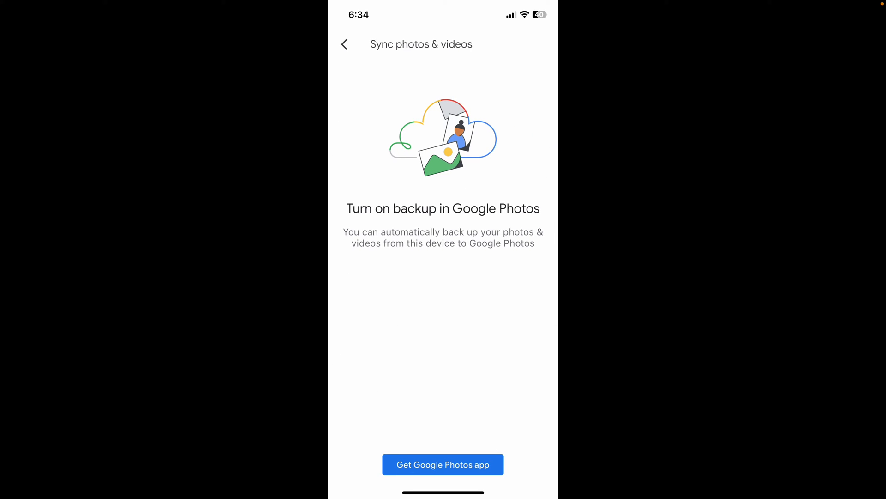
{"action": "left_click", "coordinate": [345, 44]}
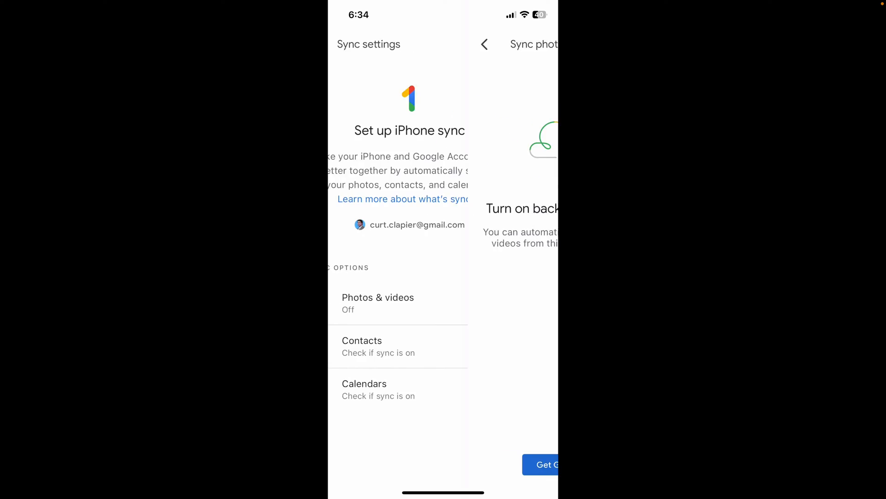
Step: Get Google Photos: Backup & Edit, confirm Install, and start the download
{"action": "left_click", "coordinate": [545, 464]}
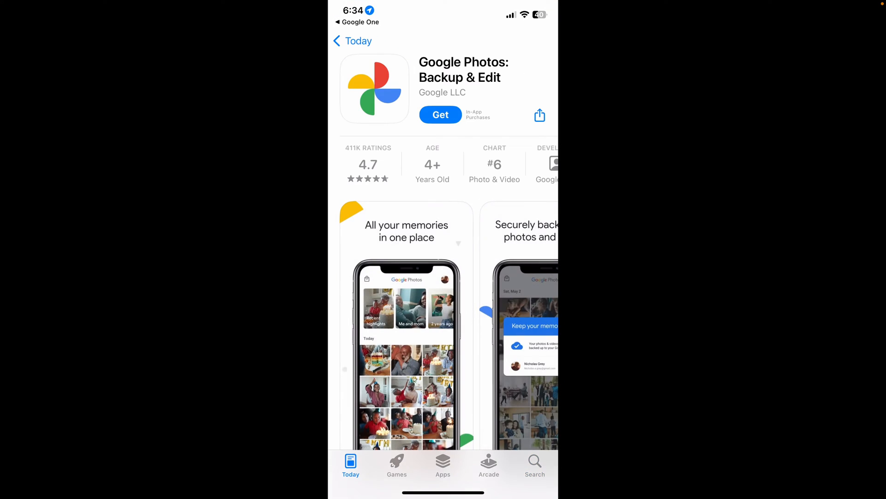
{"action": "left_click", "coordinate": [440, 115]}
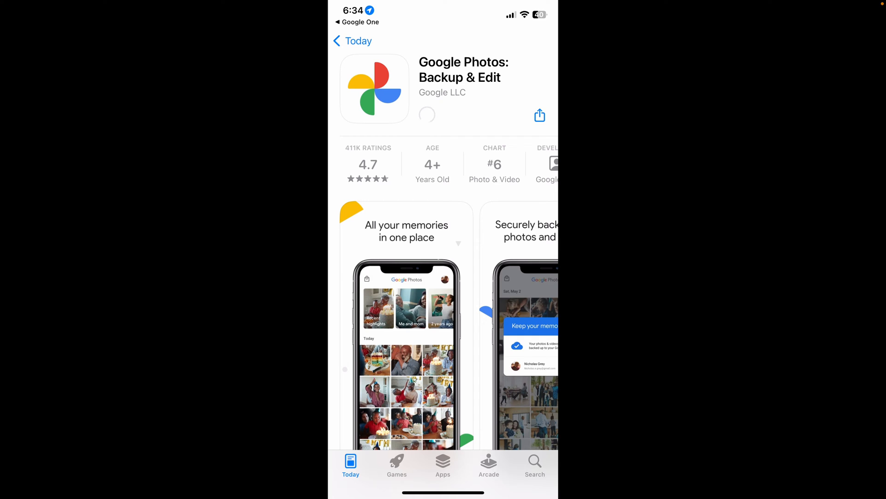
{"action": "left_click", "coordinate": [427, 115]}
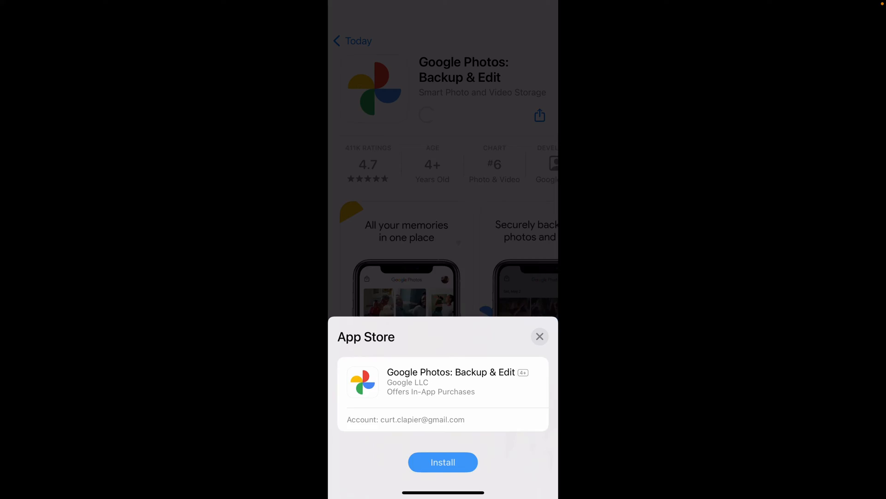
{"action": "left_click", "coordinate": [443, 461]}
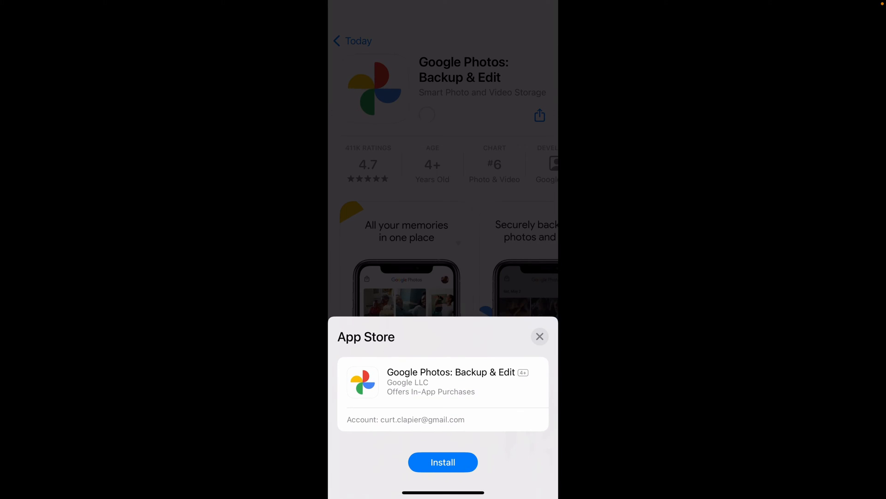
{"action": "left_click", "coordinate": [539, 336]}
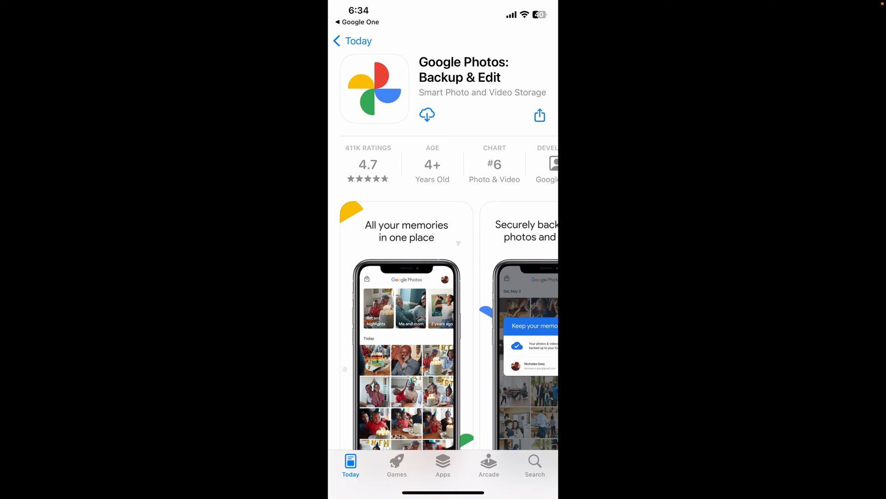
{"action": "left_click", "coordinate": [427, 115]}
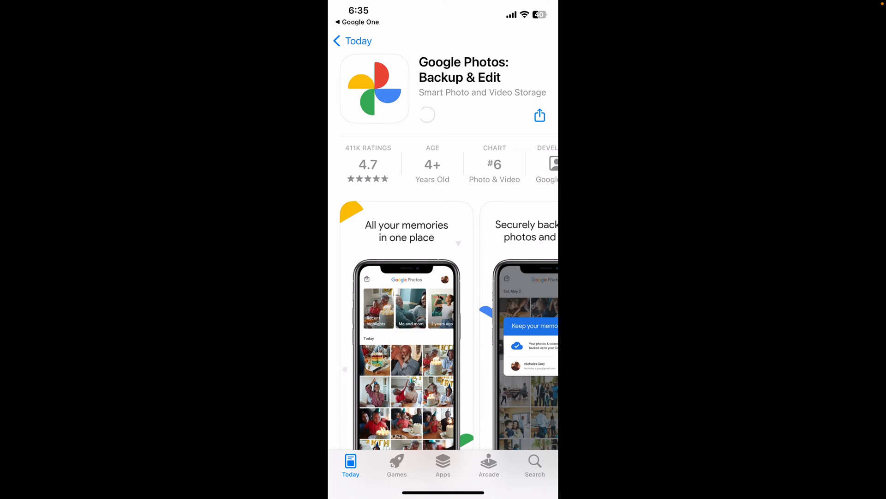
{"action": "left_click", "coordinate": [426, 115]}
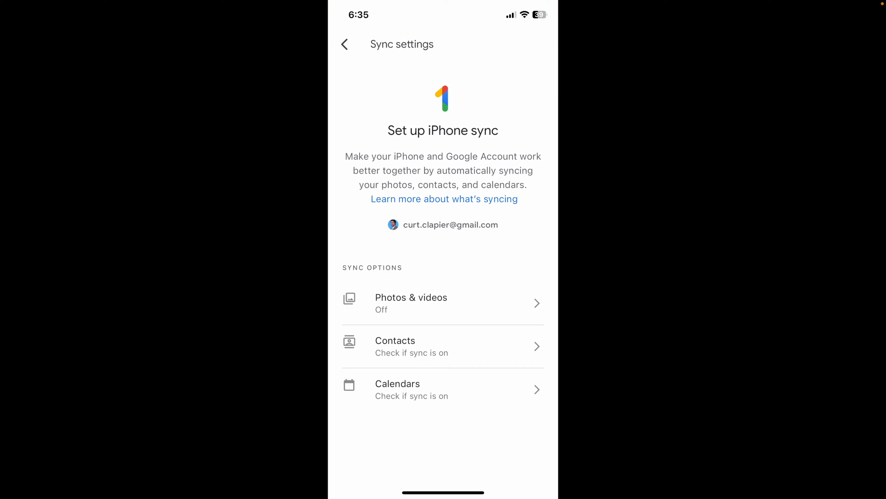
Step: Go from the storage overview through iPhone synced data and Photos & videos into Google Photos
{"action": "left_click", "coordinate": [345, 44]}
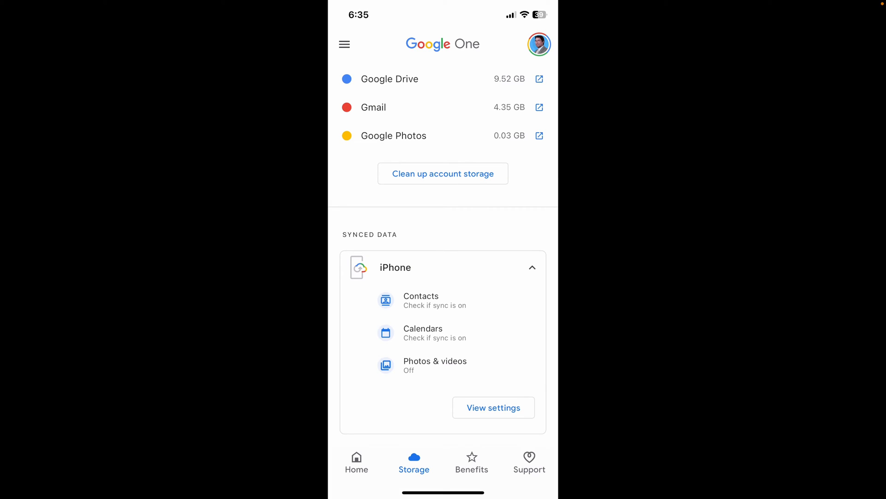
{"action": "left_click", "coordinate": [356, 460]}
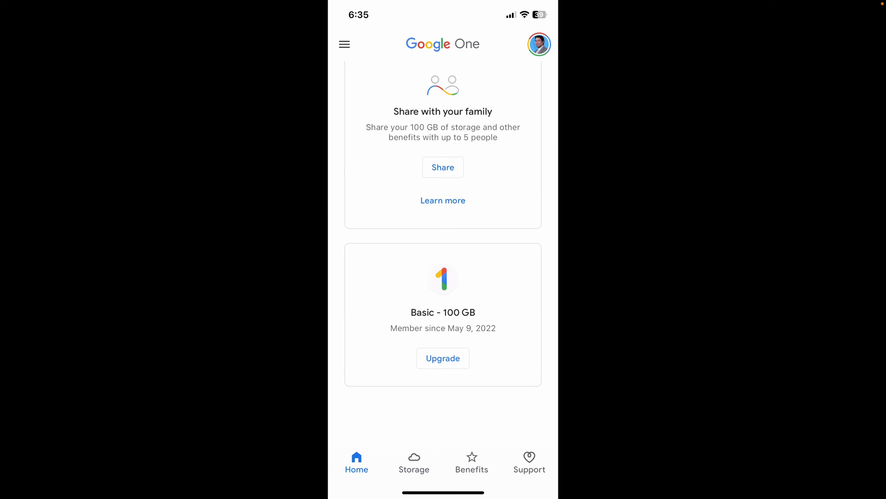
{"action": "left_click", "coordinate": [414, 460]}
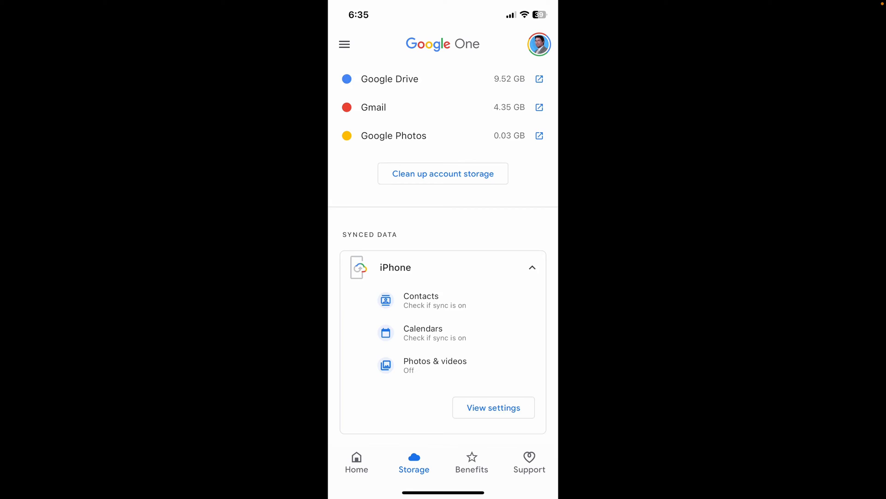
{"action": "scroll", "scroll_direction": "up", "scroll_amount": 3}
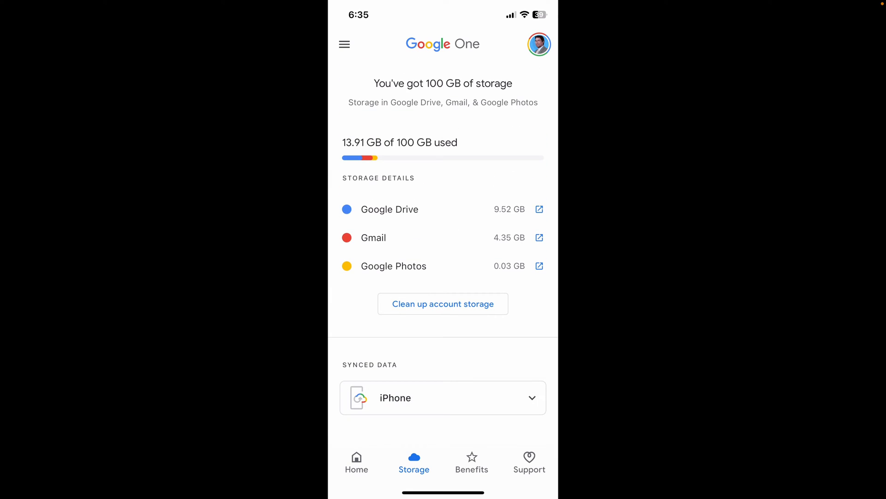
{"action": "left_click", "coordinate": [443, 397]}
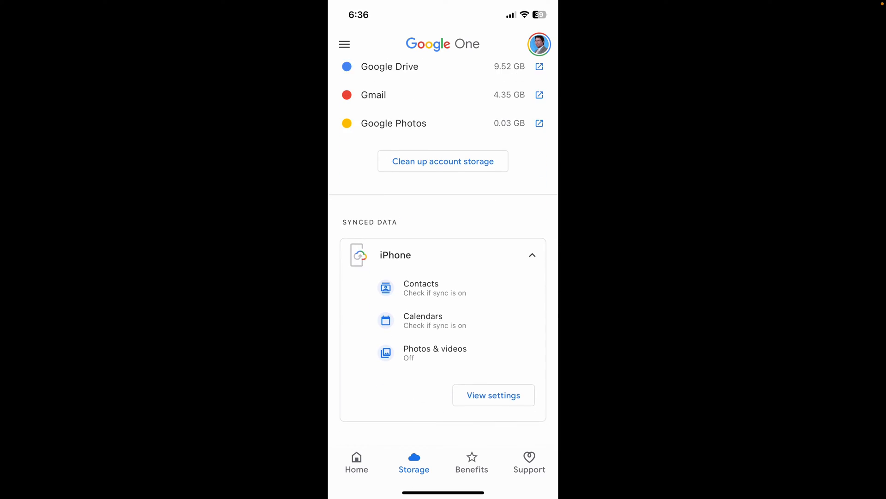
{"action": "left_click", "coordinate": [492, 395]}
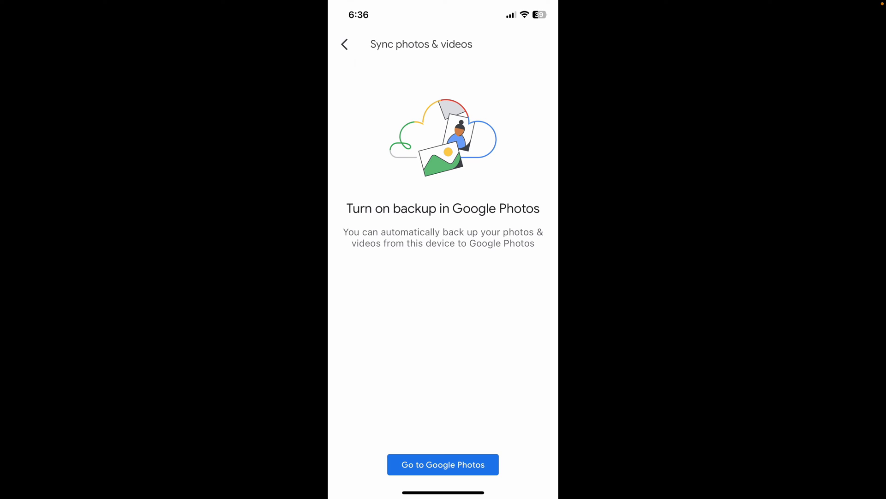
{"action": "left_click", "coordinate": [443, 464]}
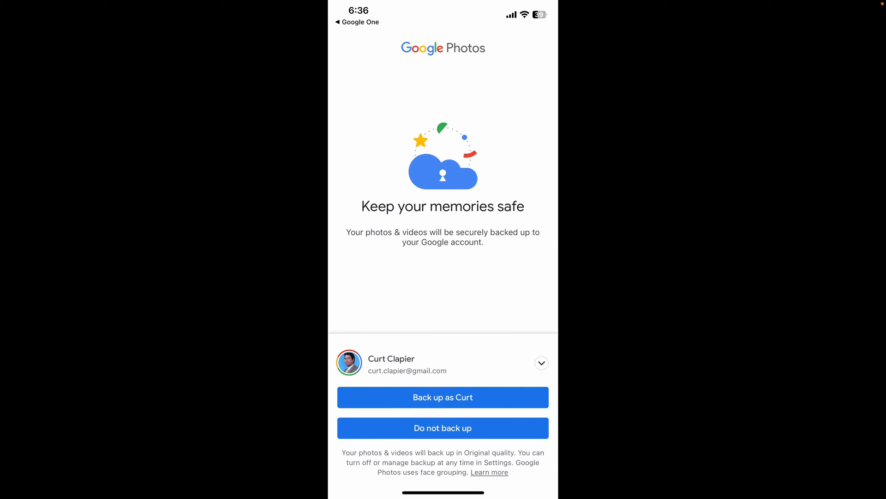
Step: On the Keep your memories safe screen, show other accounts and pick the backup account
{"action": "left_click", "coordinate": [540, 363]}
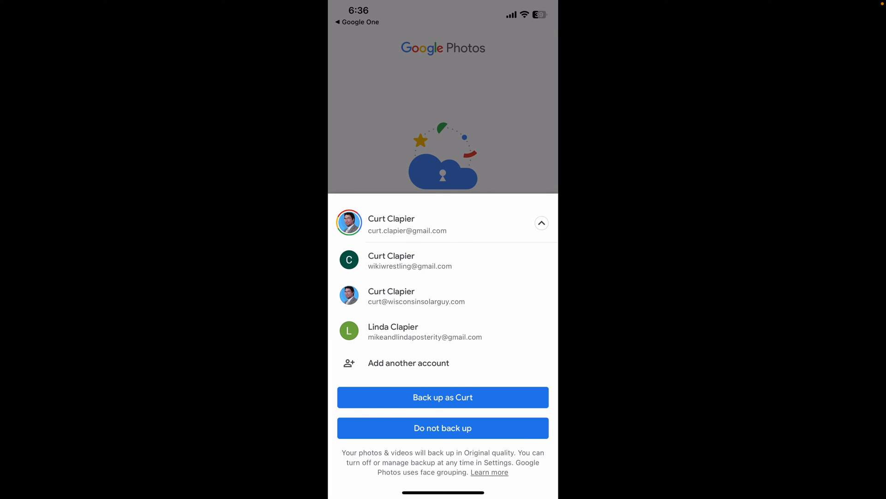
{"action": "left_click", "coordinate": [442, 398]}
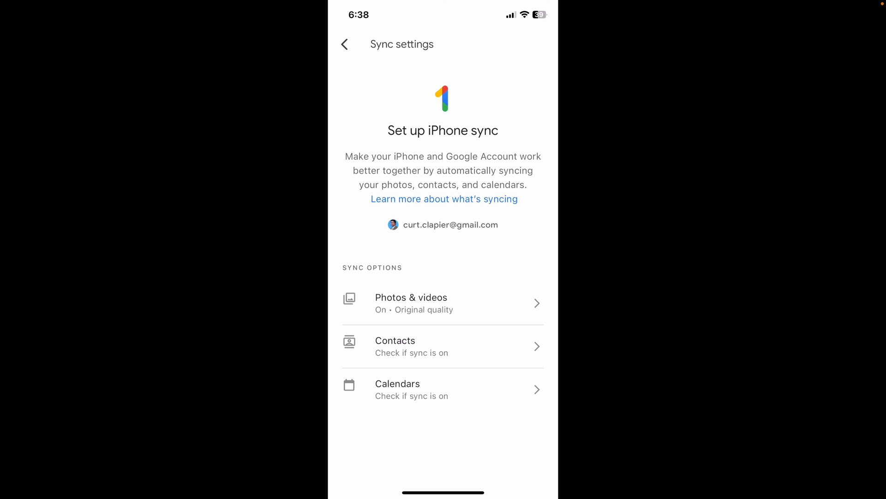
Step: Check Contacts sync status, allowing contacts access with OK and cancelling the password prompt
{"action": "left_click", "coordinate": [442, 345]}
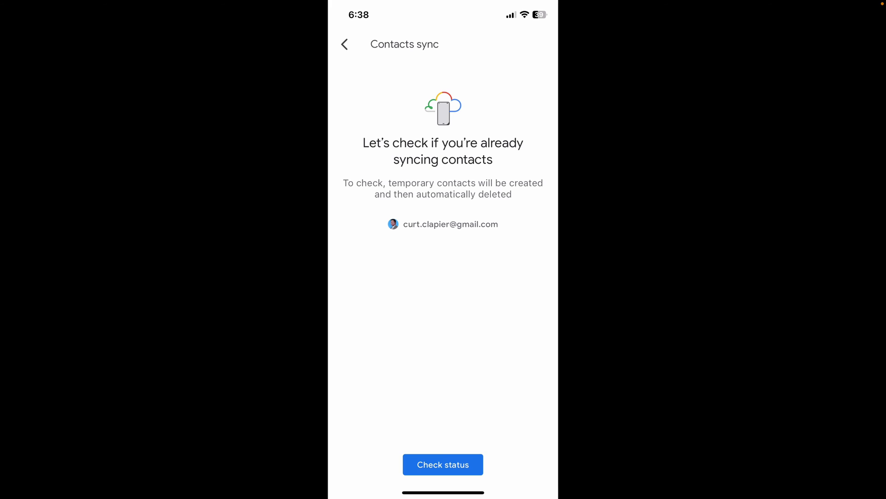
{"action": "left_click", "coordinate": [443, 464]}
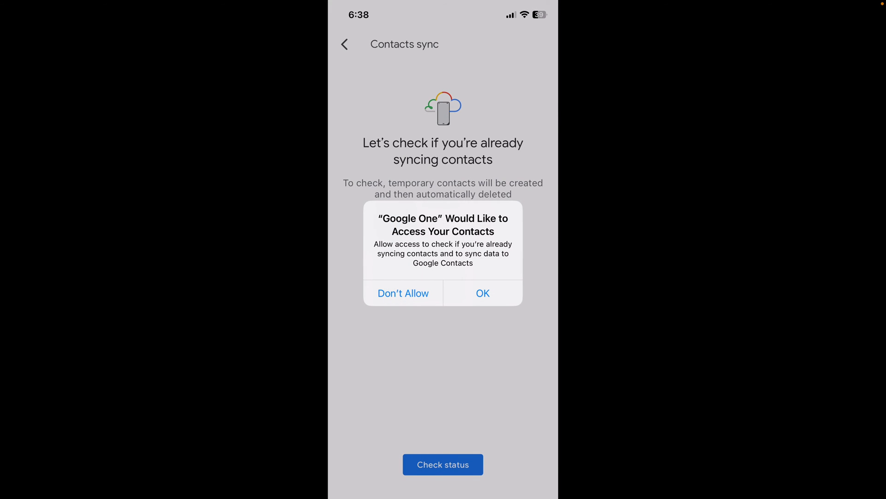
{"action": "left_click", "coordinate": [482, 293]}
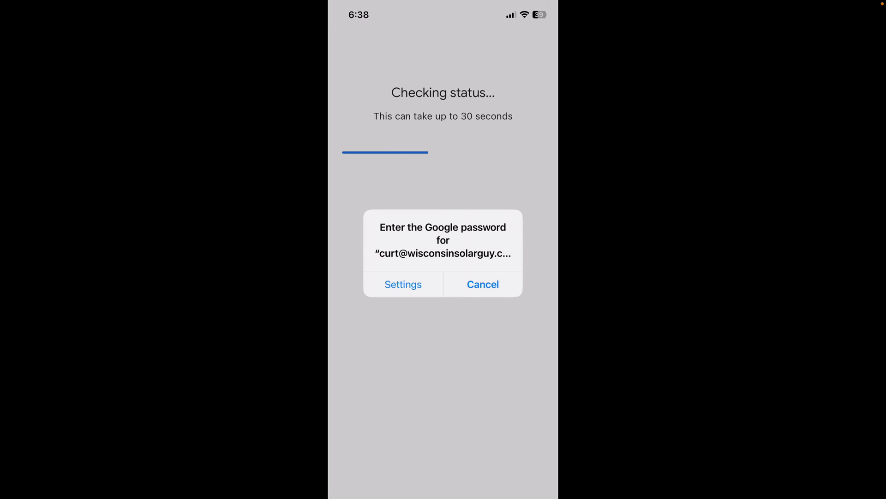
{"action": "left_click", "coordinate": [482, 284]}
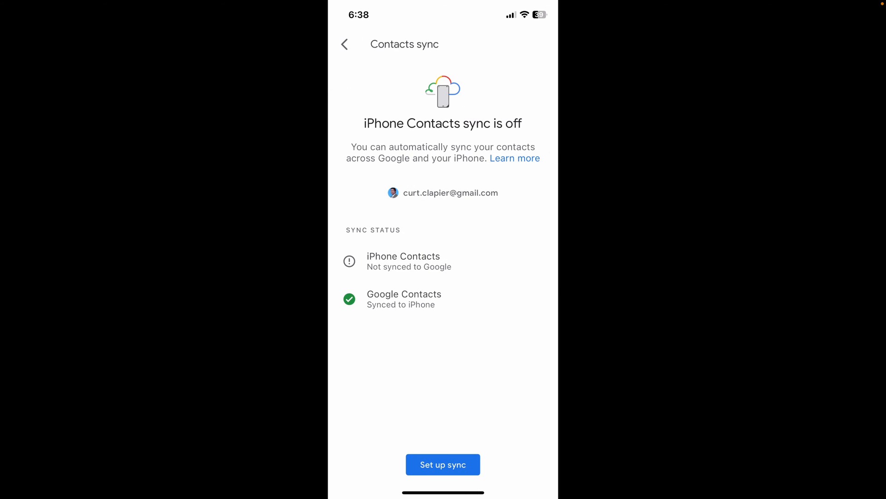
Step: Tap Set up sync, cancel the Google password alert, then tap Set up sync again
{"action": "left_click", "coordinate": [443, 464]}
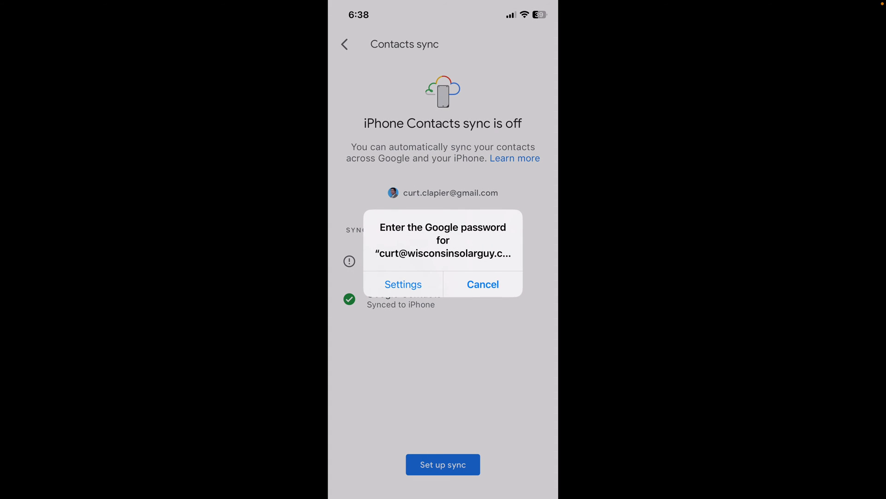
{"action": "left_click", "coordinate": [482, 284]}
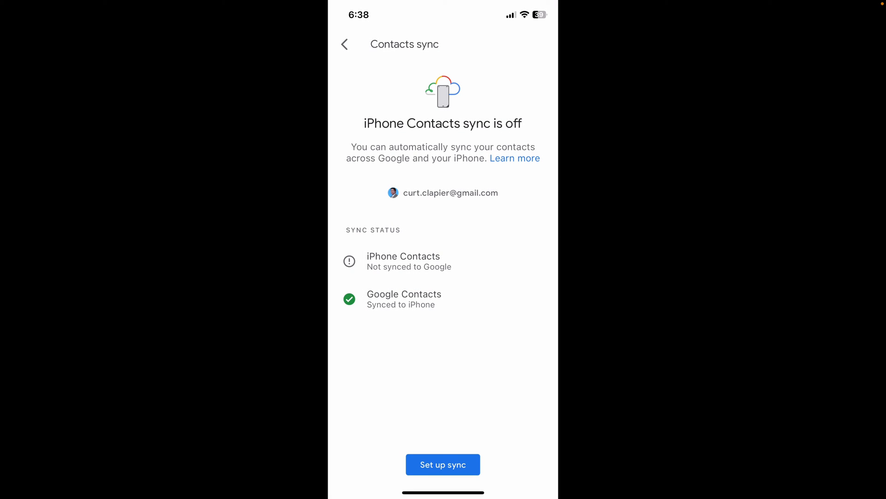
{"action": "left_click", "coordinate": [443, 464]}
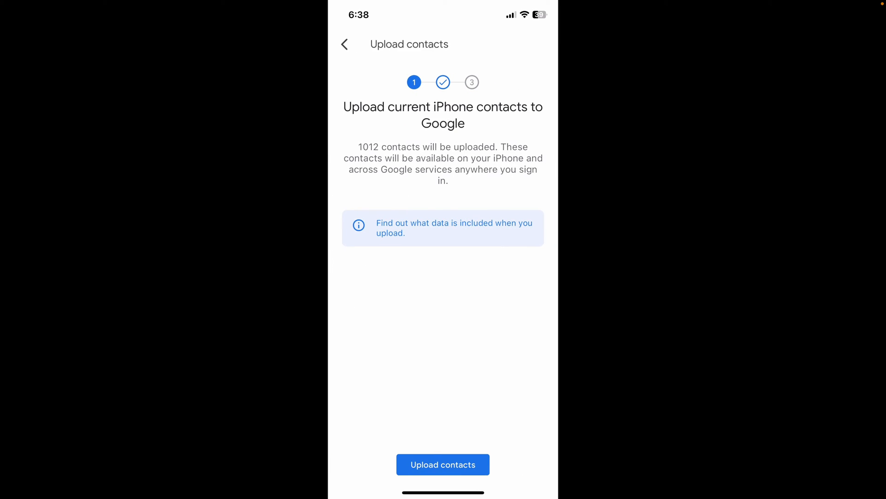
Step: Upload the 1012 iPhone contacts, then continue through two Next screens
{"action": "left_click", "coordinate": [443, 464]}
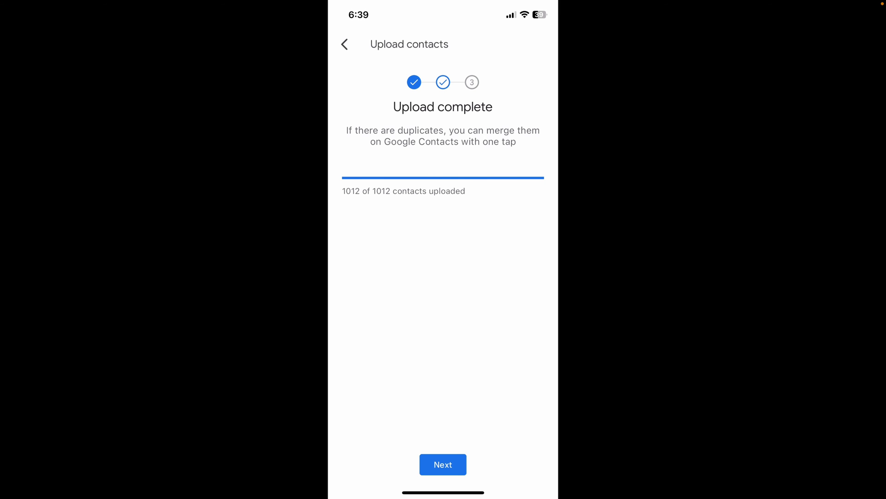
{"action": "left_click", "coordinate": [443, 464]}
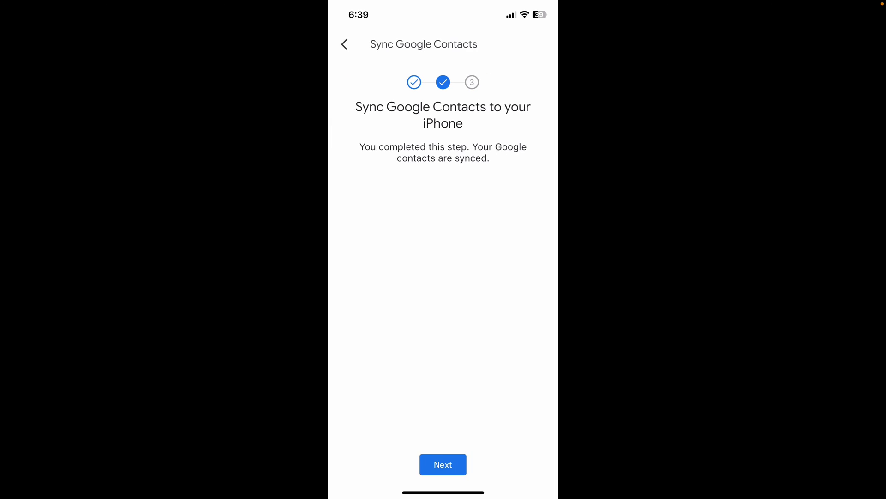
{"action": "left_click", "coordinate": [443, 464]}
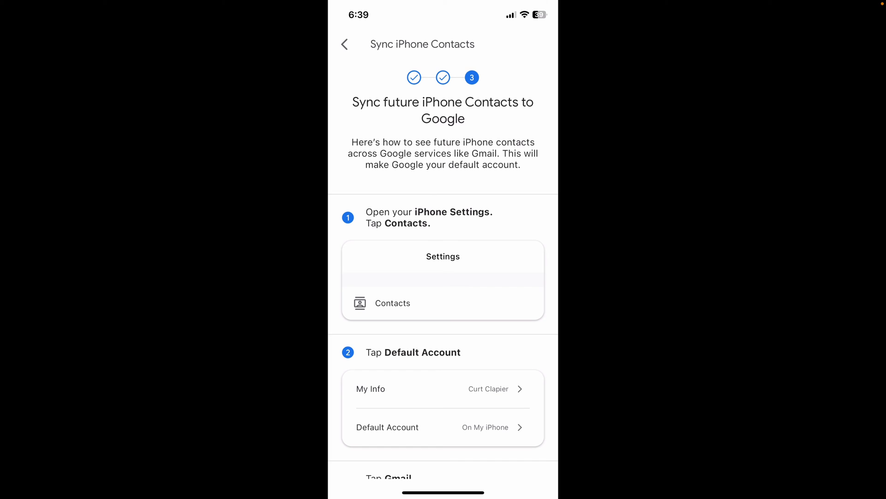
{"action": "scroll", "scroll_direction": "down", "scroll_amount": 3}
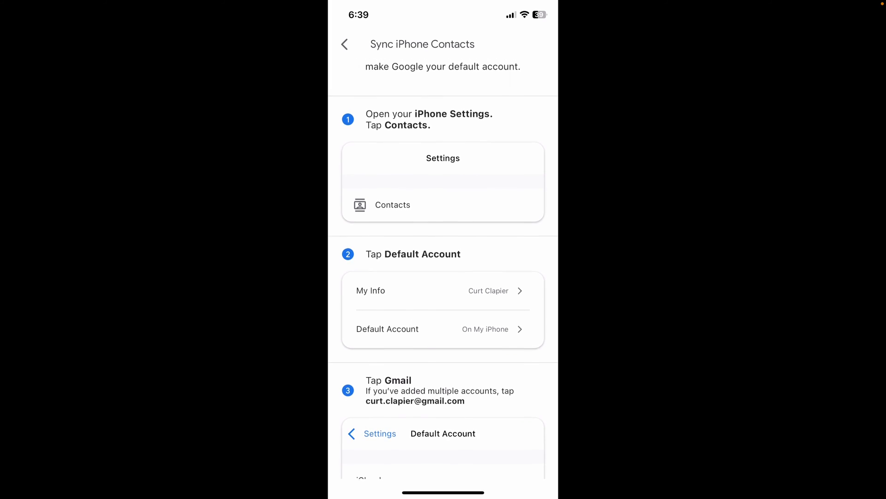
{"action": "scroll", "scroll_direction": "down", "scroll_amount": 3}
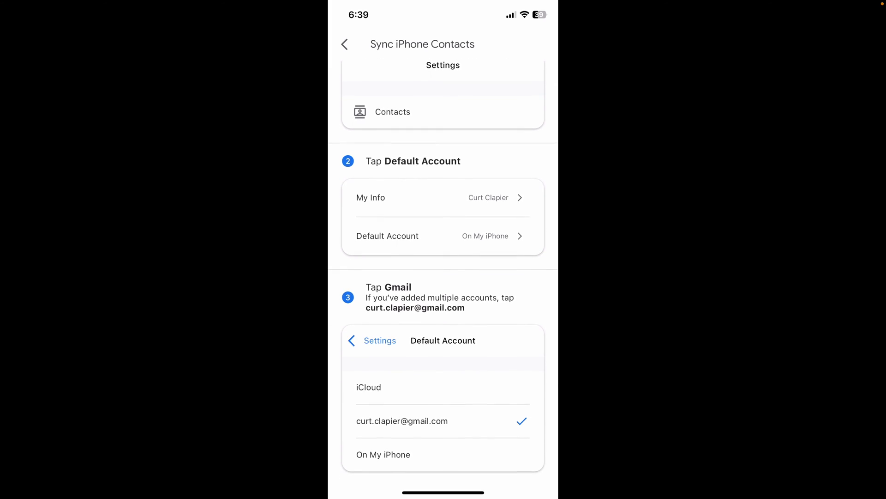
{"action": "scroll", "scroll_direction": "up", "scroll_amount": 3}
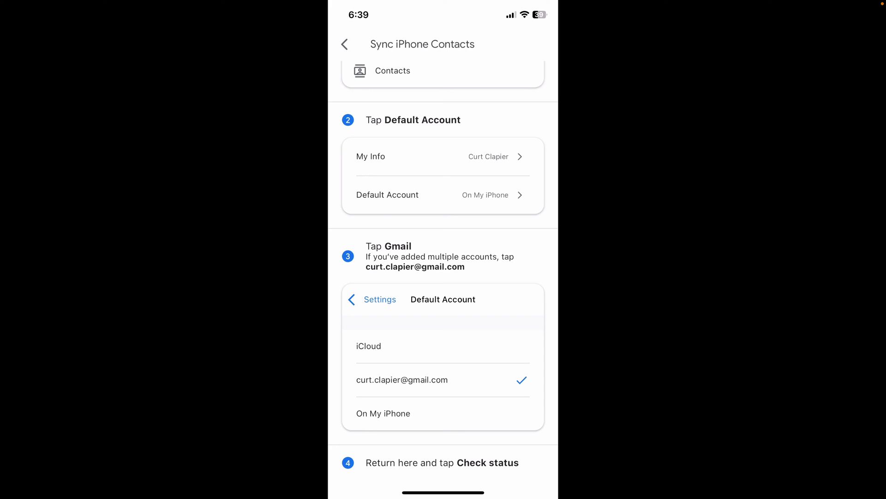
{"action": "scroll", "scroll_direction": "up", "scroll_amount": 3}
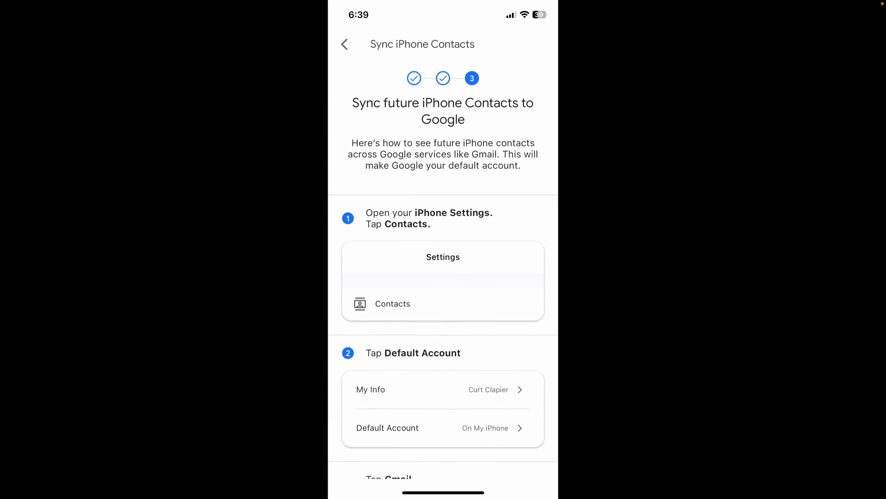
{"action": "scroll", "scroll_direction": "down", "scroll_amount": 3}
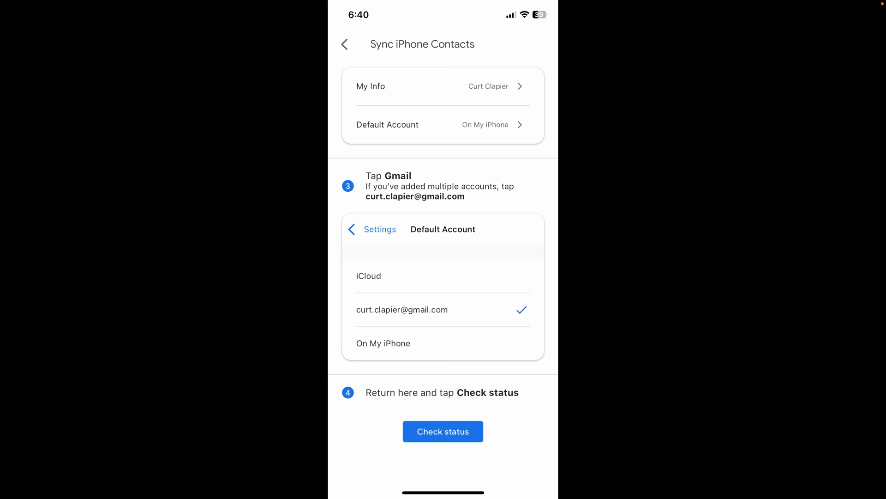
{"action": "scroll", "scroll_direction": "up", "scroll_amount": 3}
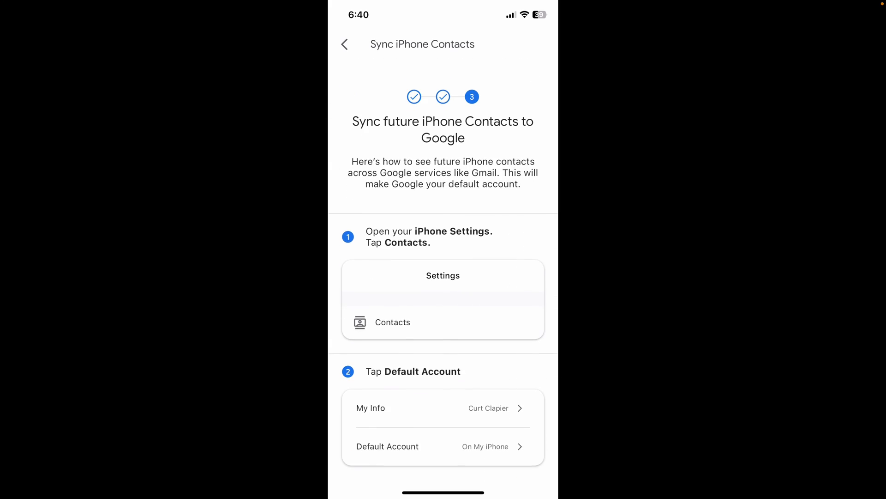
{"action": "scroll", "scroll_direction": "up", "scroll_amount": 3}
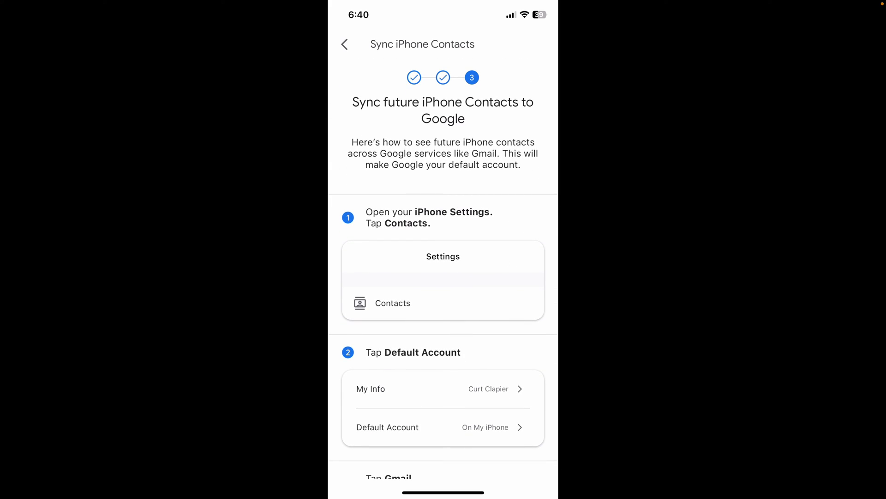
{"action": "scroll", "scroll_direction": "down", "scroll_amount": 3}
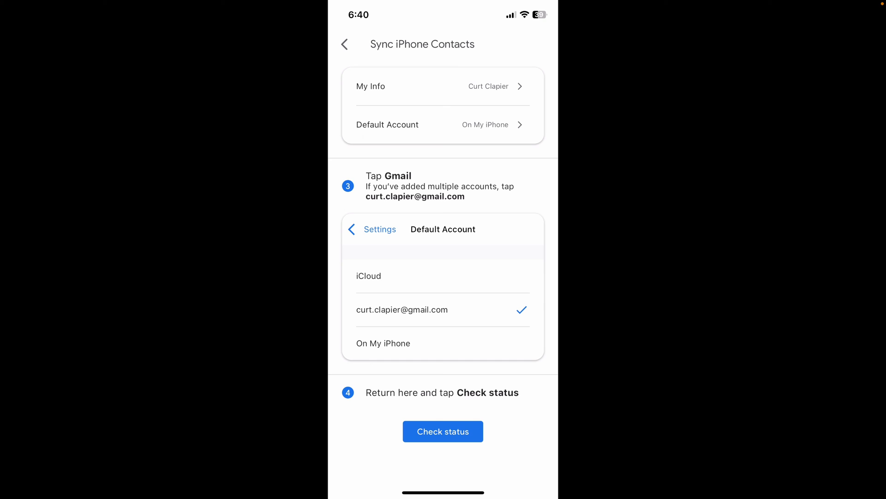
Step: Recheck status on Sync iPhone Contacts to confirm Contacts is on for Google Contacts
{"action": "left_click", "coordinate": [442, 431]}
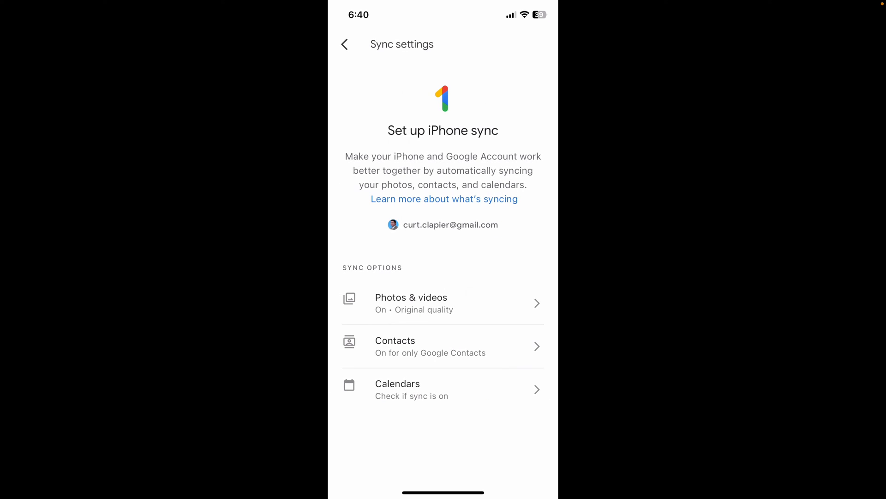